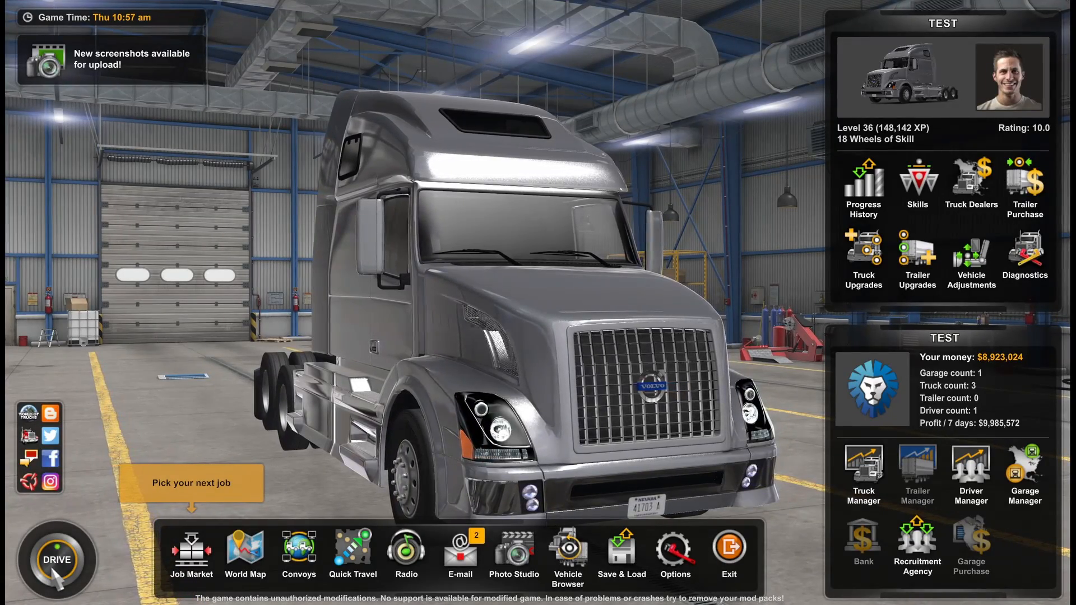
Drive the silver Volvo VNL to truck service and view its chassis options
click(55, 559)
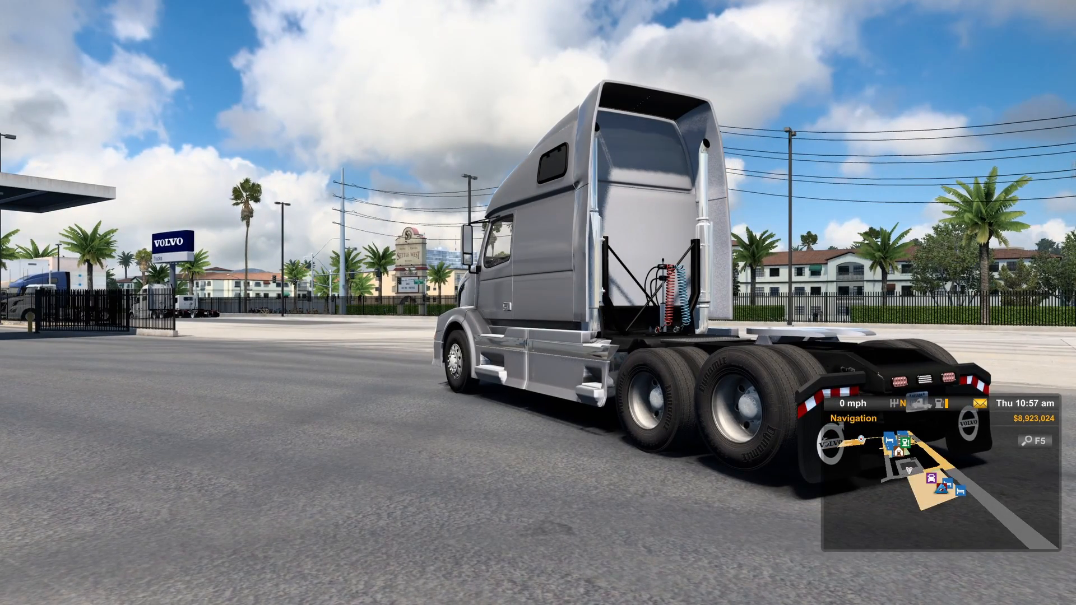
key(w)
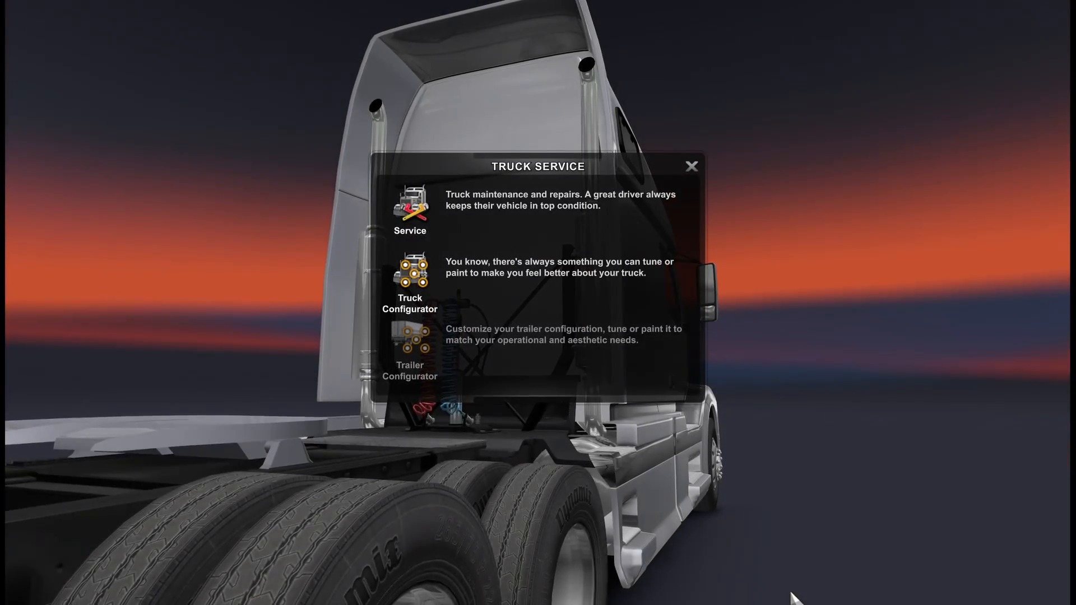
click(409, 282)
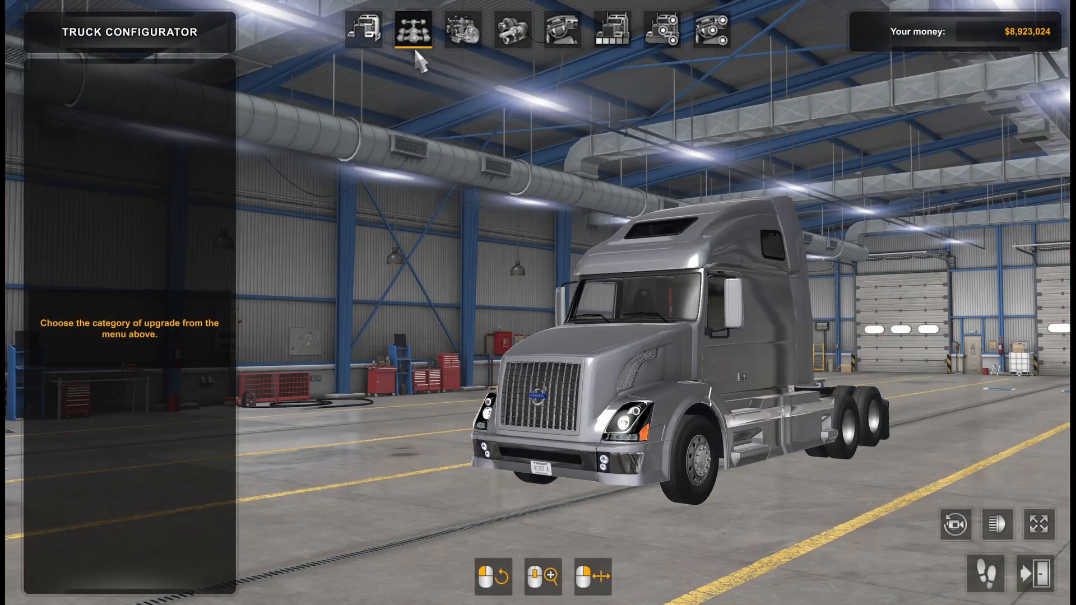
click(413, 30)
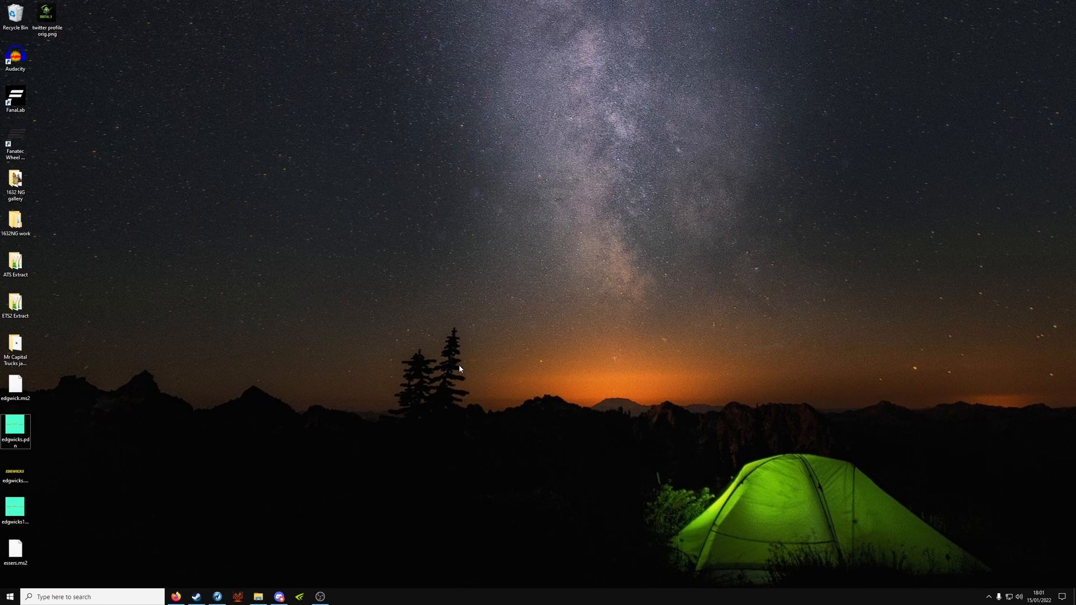
mouse_move(257, 596)
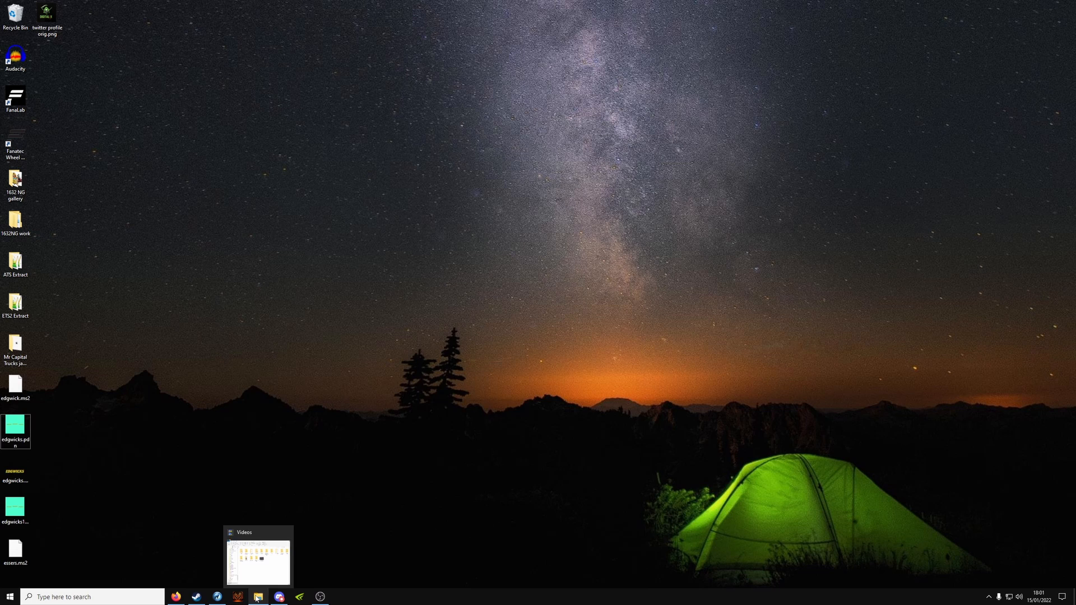
Open Aradeth_Volvo_VNL670.scs from the ATS mod folder in File Explorer
click(258, 596)
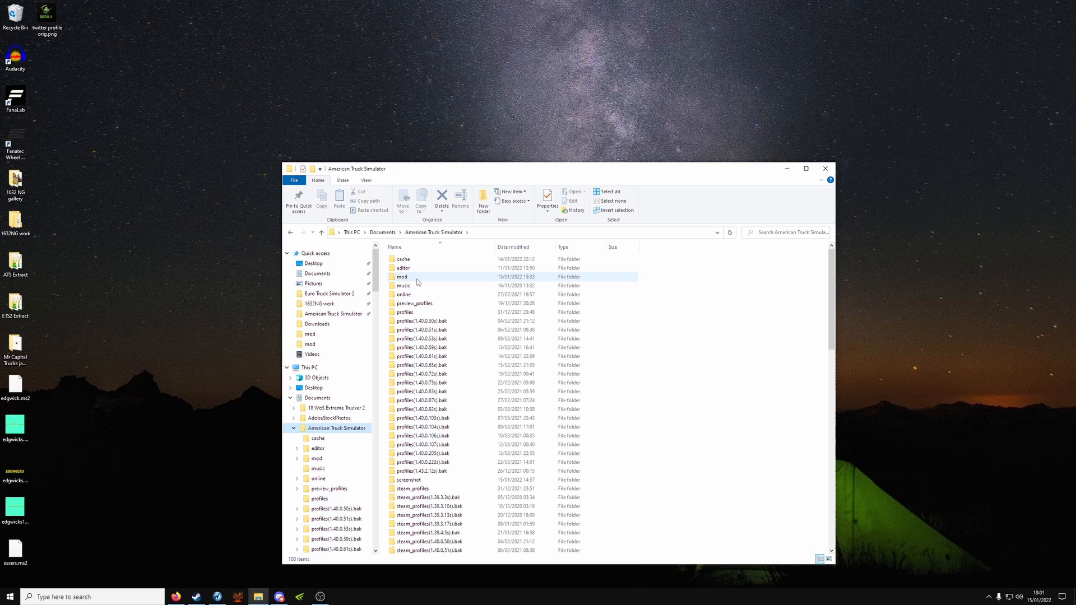
double_click(402, 276)
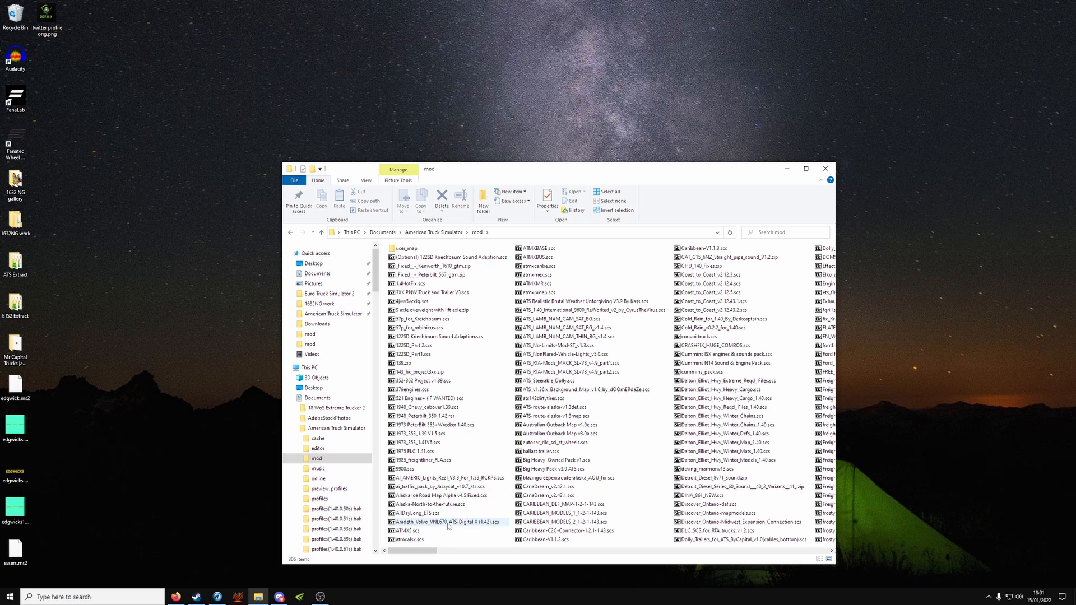
double_click(447, 522)
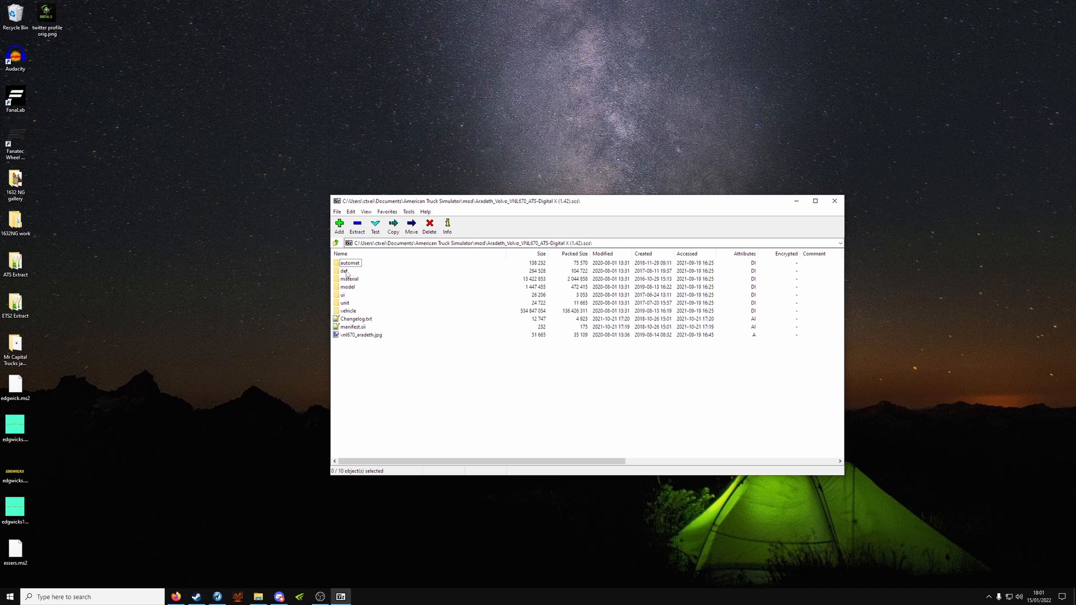
Browse to def/vehicle/truck/volvo_vnl/chassis and open 6x4-4lb2.sii in the editor
double_click(343, 270)
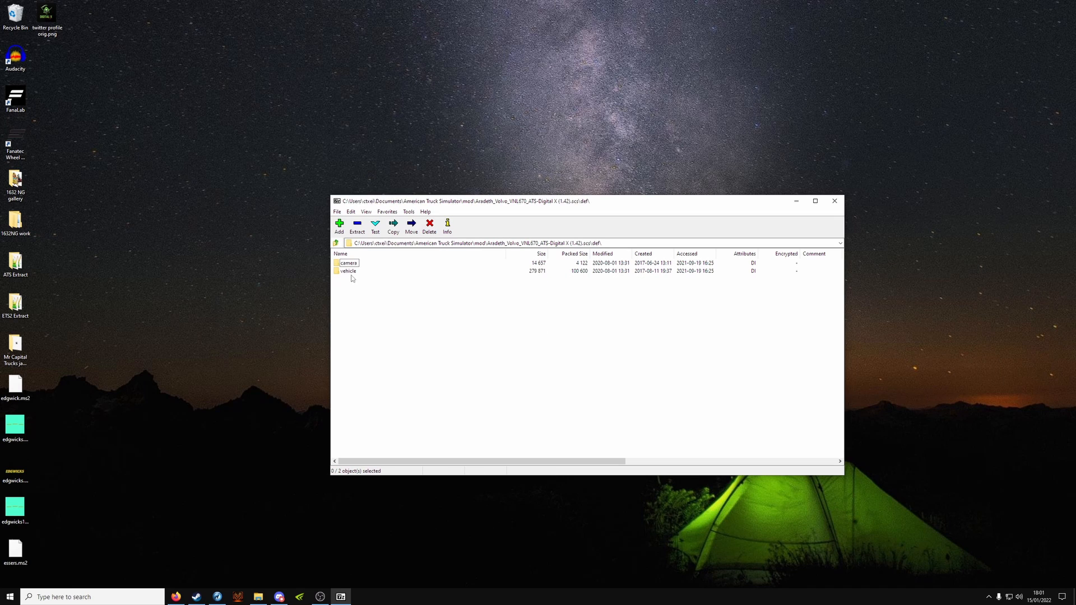
double_click(348, 270)
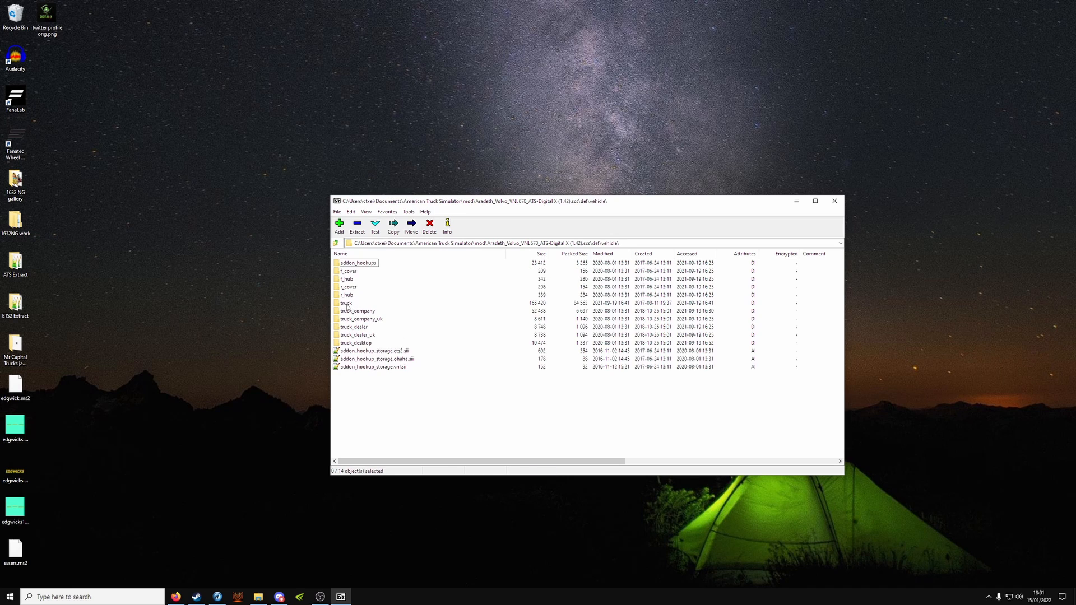
double_click(346, 303)
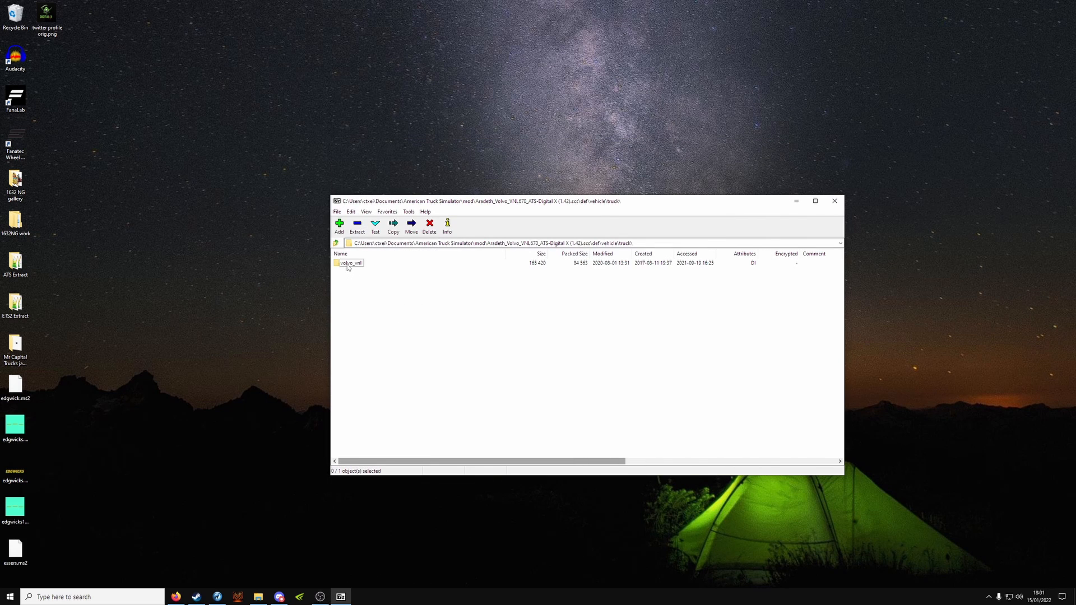
double_click(351, 263)
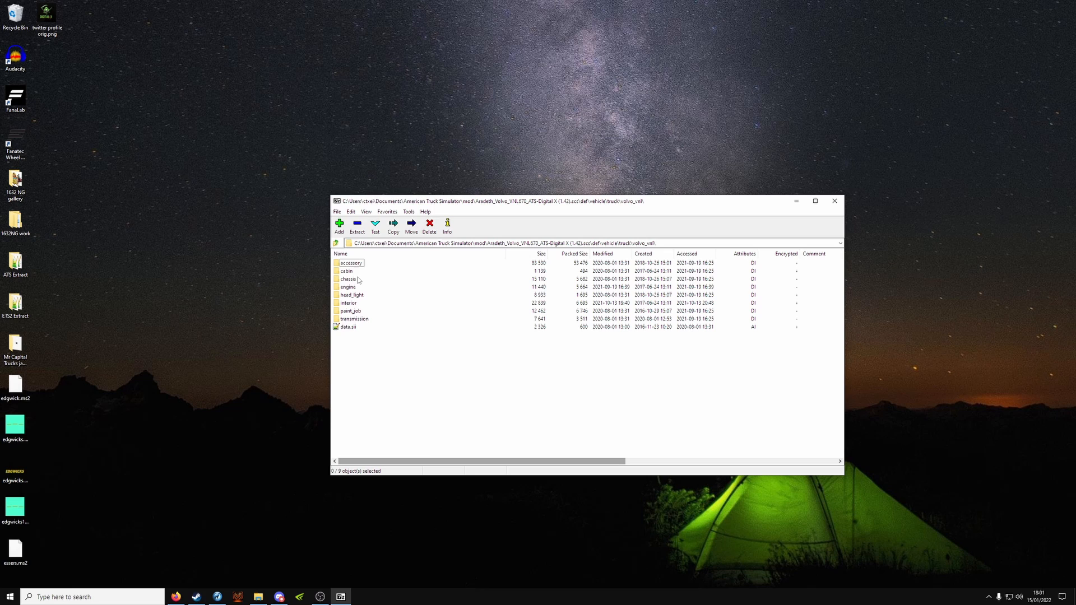
double_click(348, 279)
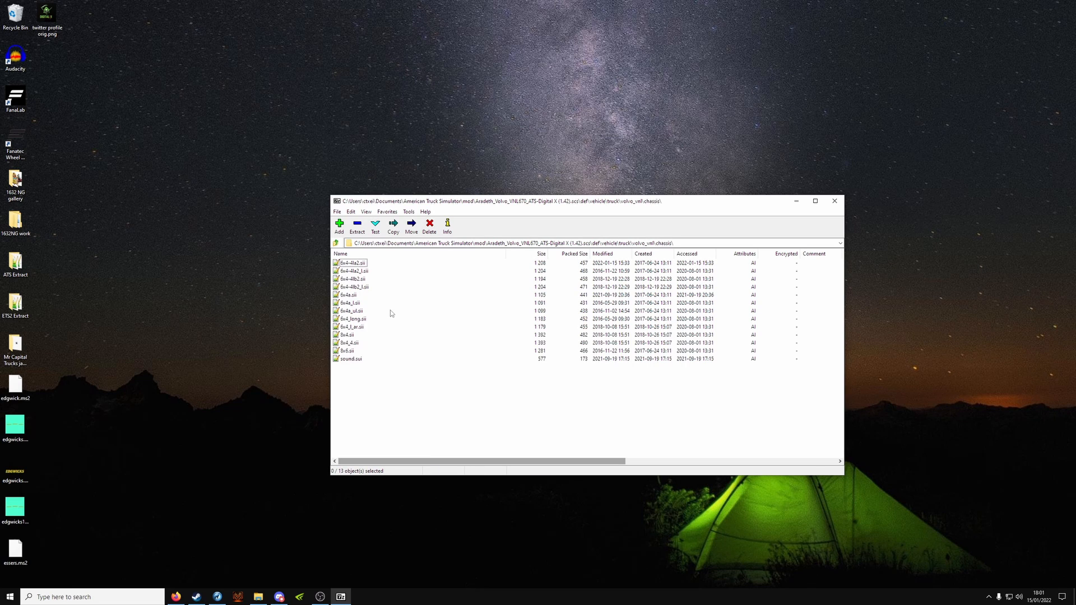
mouse_move(362, 298)
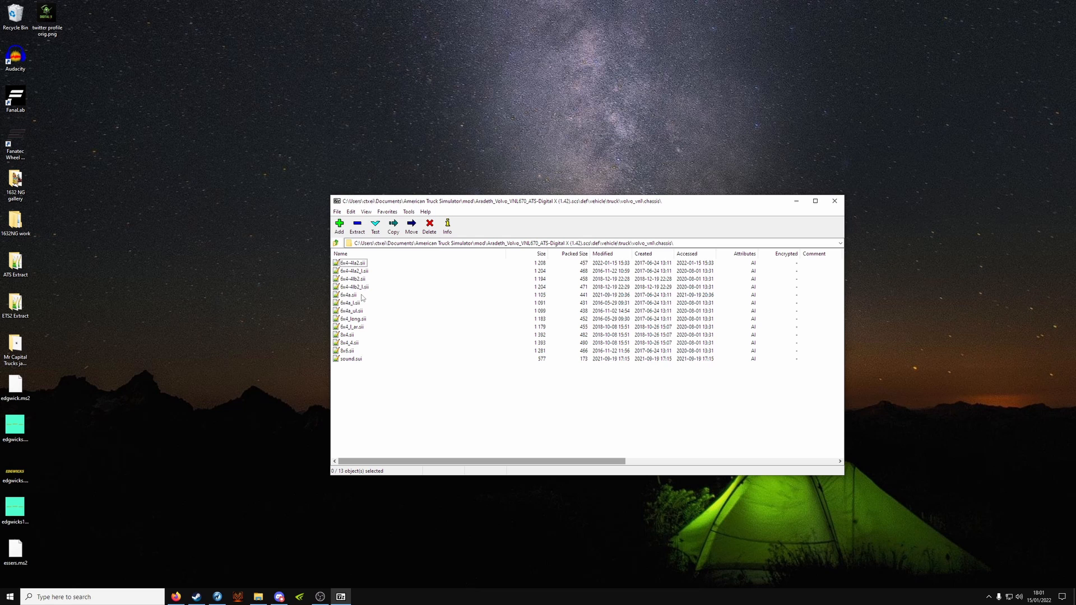
double_click(352, 279)
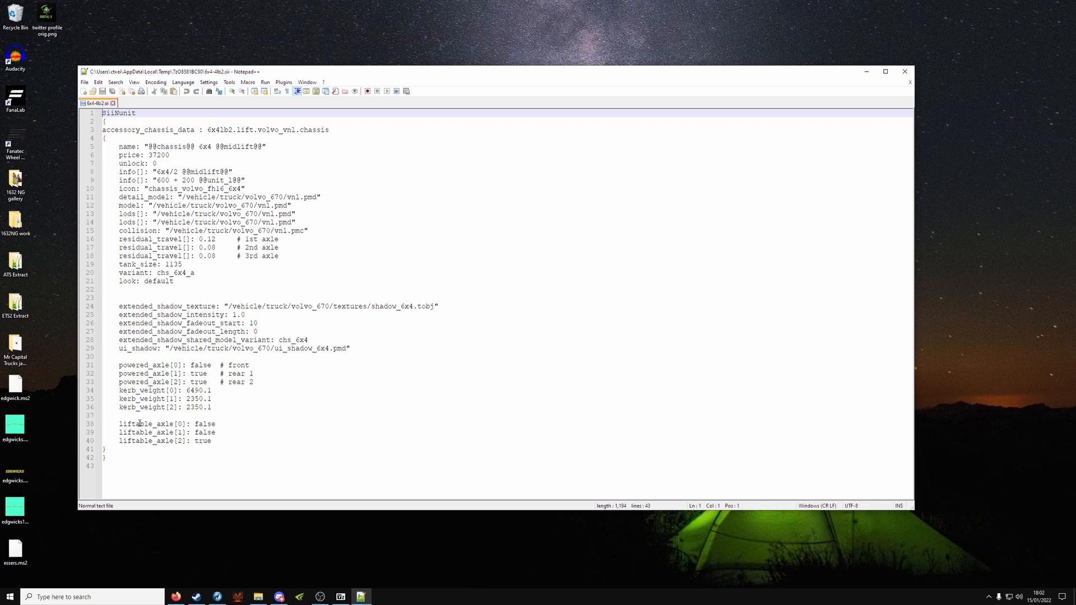
mouse_move(201, 422)
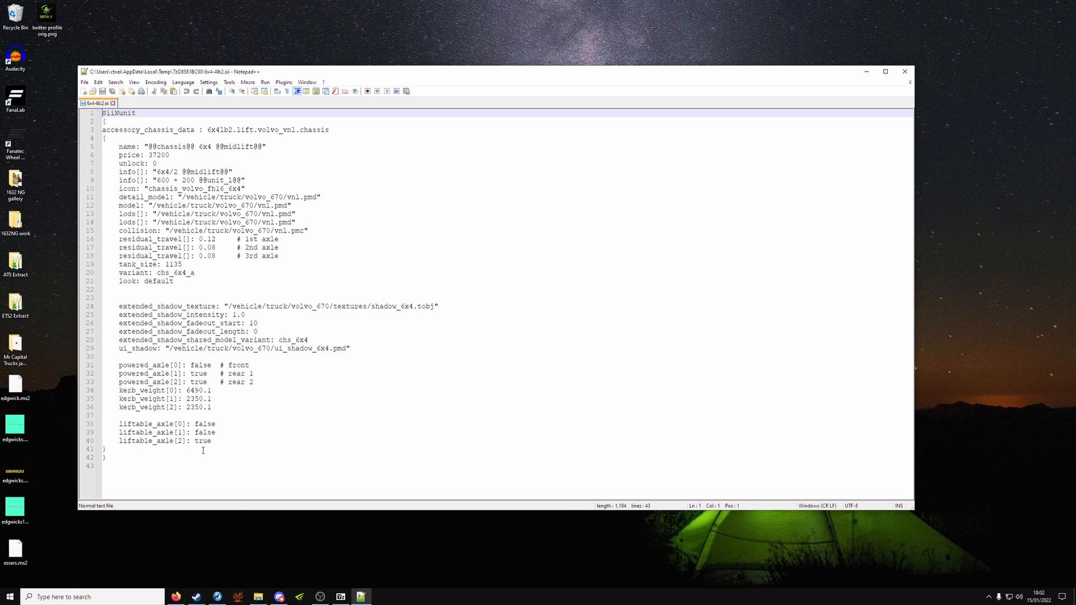
Set liftable_axle[1] to true and liftable_axle[2] to false in 6x4-4lb2.sii
click(147, 423)
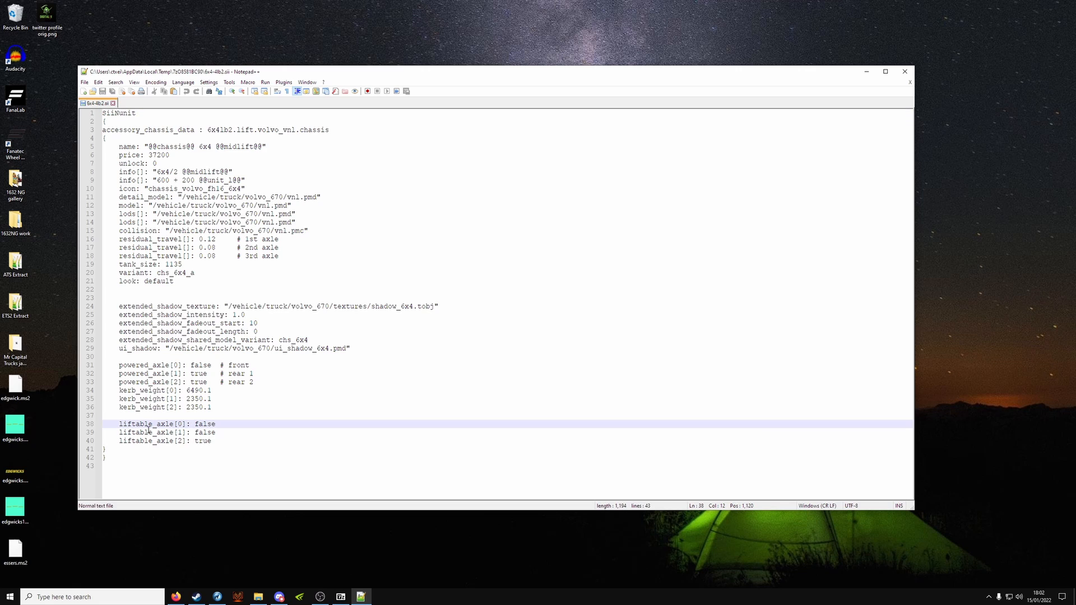
click(149, 440)
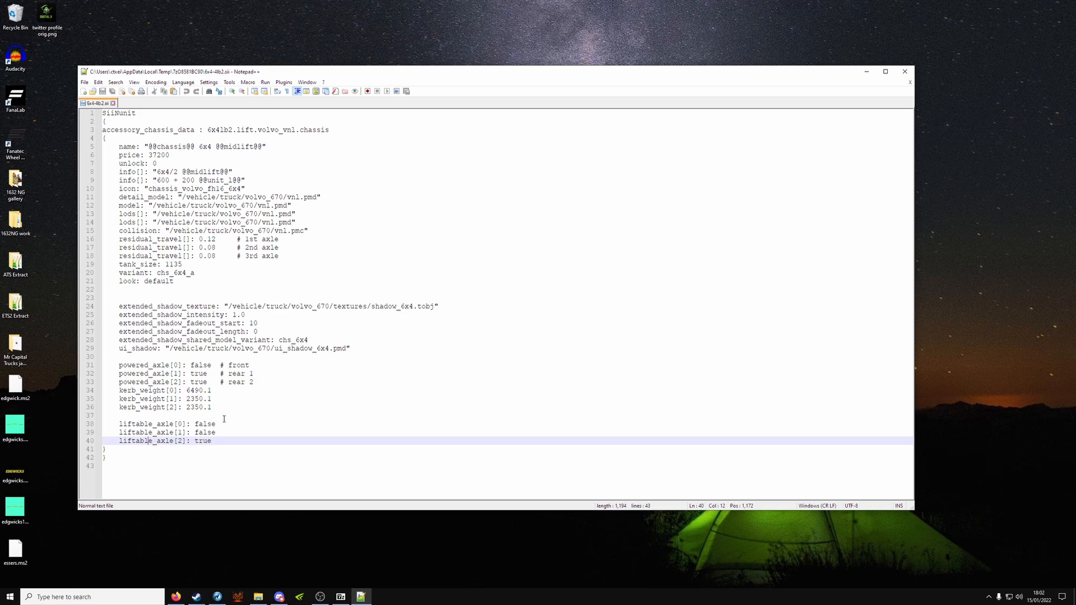
click(215, 432)
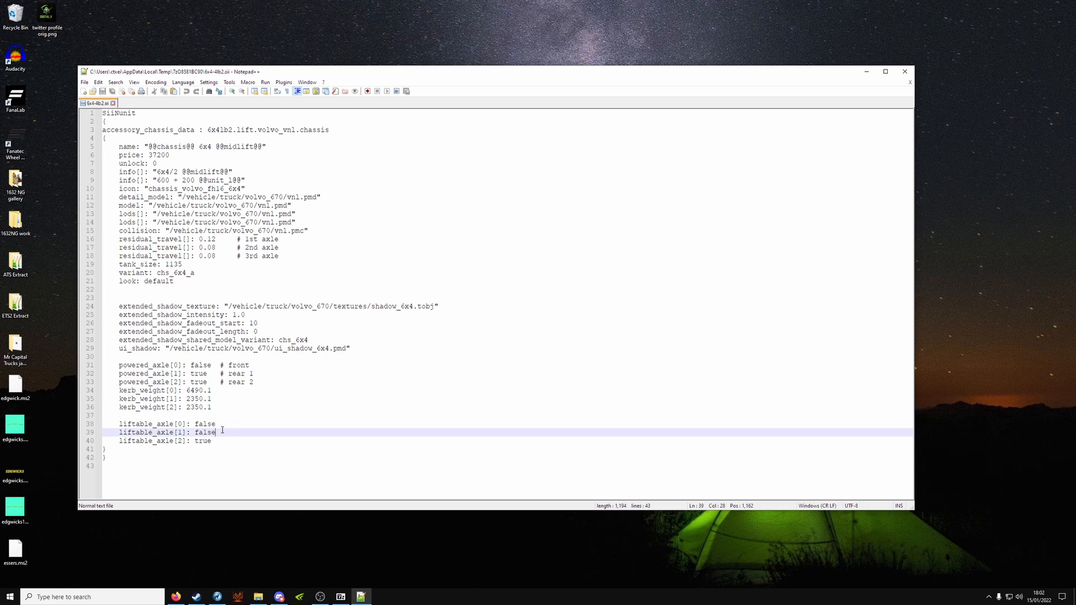
key(BackSpace)
text(tru)
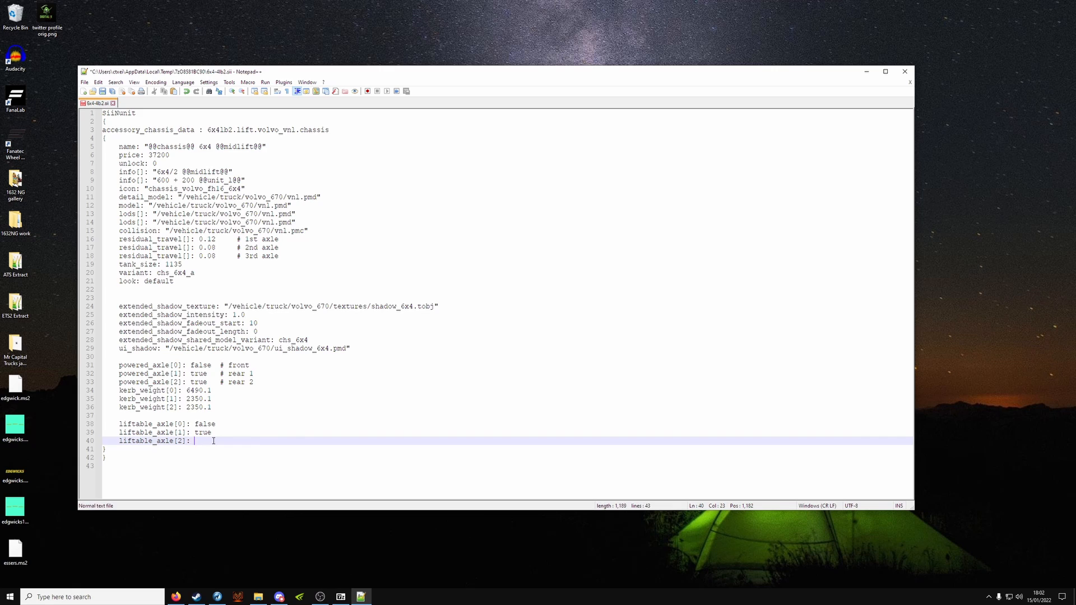
text(false)
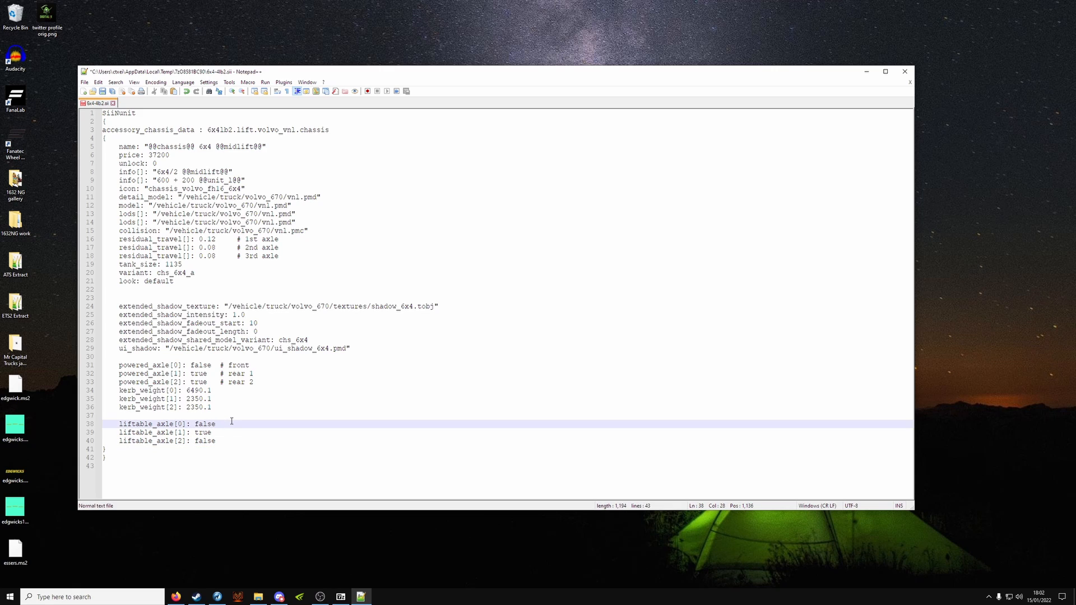
click(170, 432)
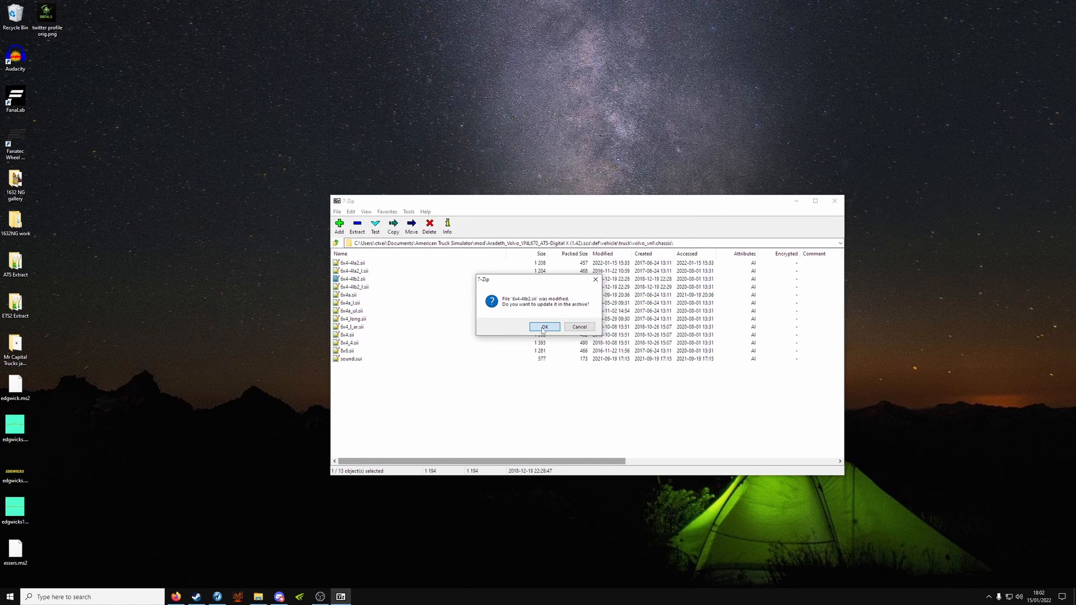
Confirm updating 6x4-4lb2.sii in the archive, then close 7-Zip
click(544, 327)
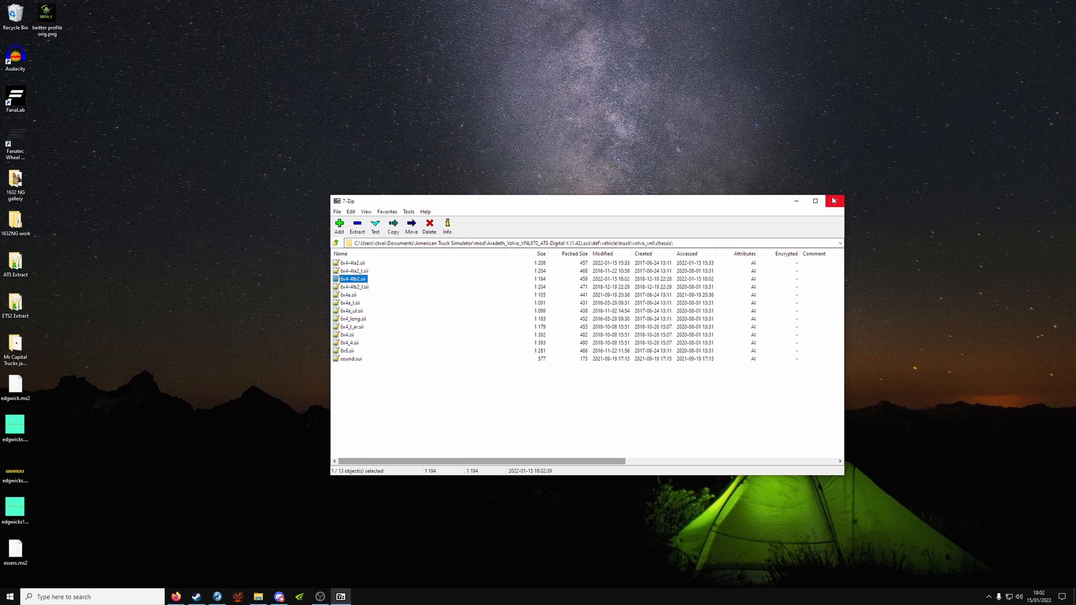
mouse_move(835, 201)
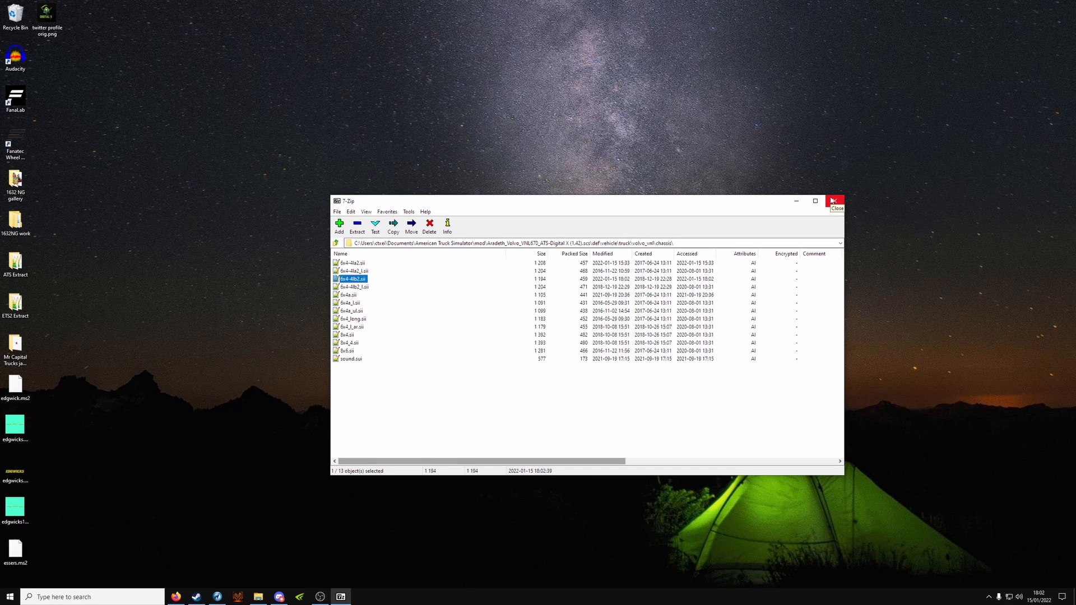
click(835, 202)
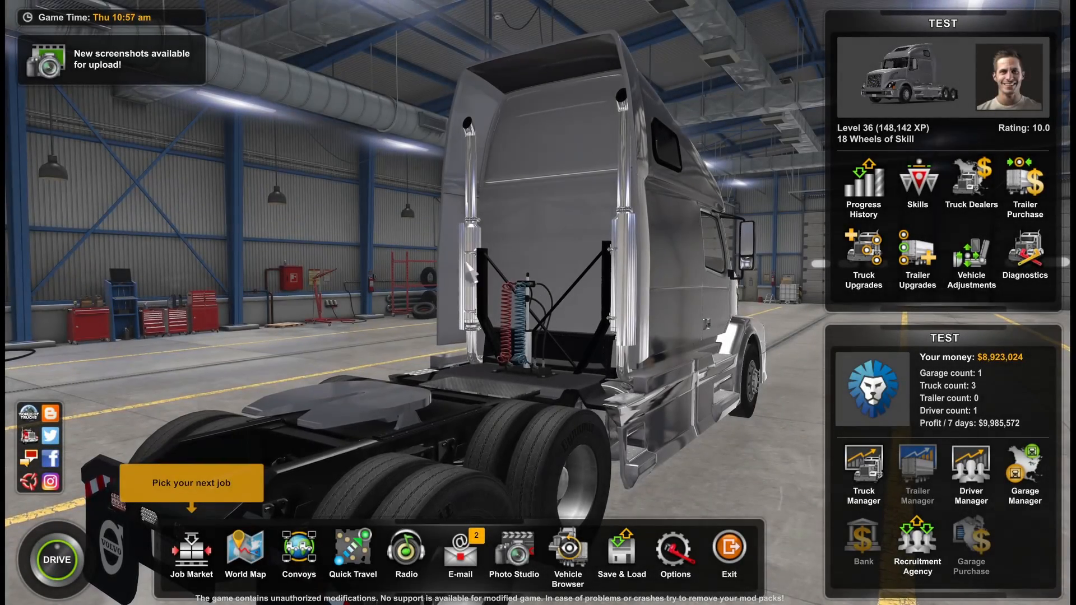
Check the Chassis 6x4 Midlift in the truck configurator, then close truck service
click(55, 560)
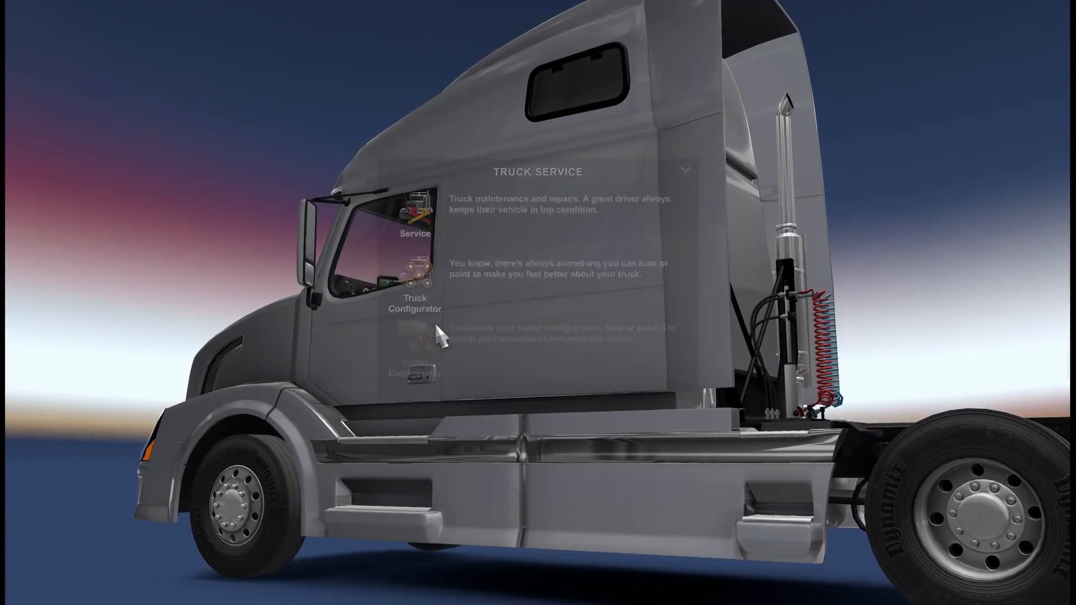
click(414, 303)
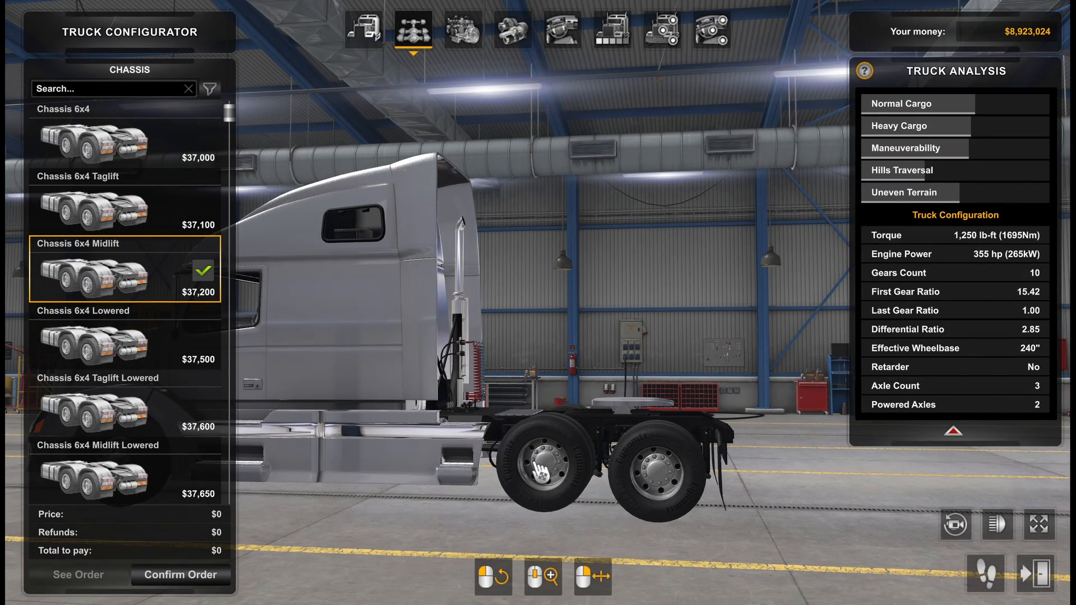
mouse_move(670, 480)
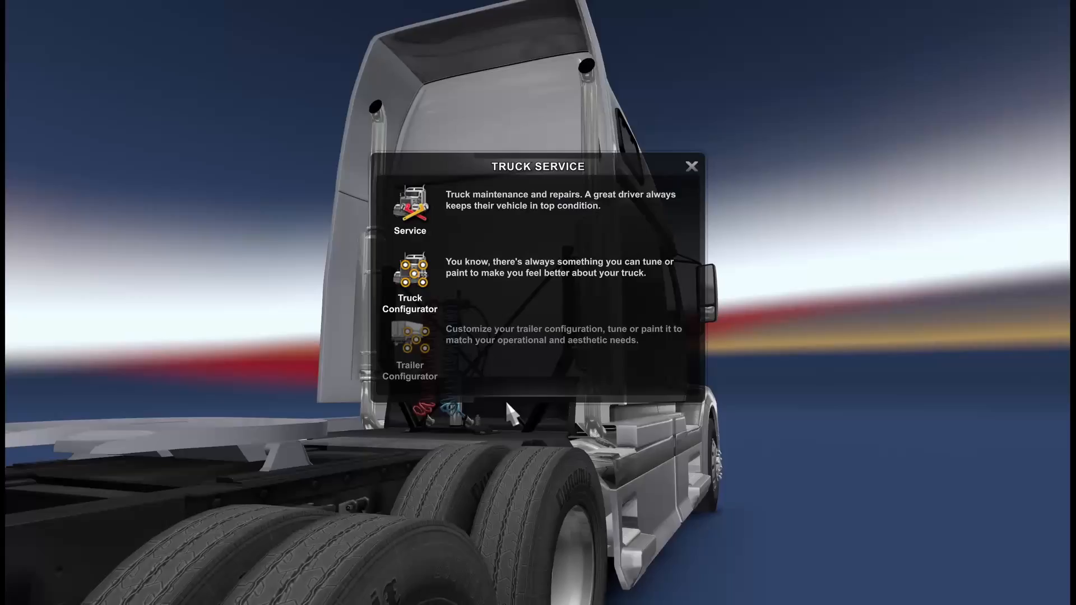
click(692, 166)
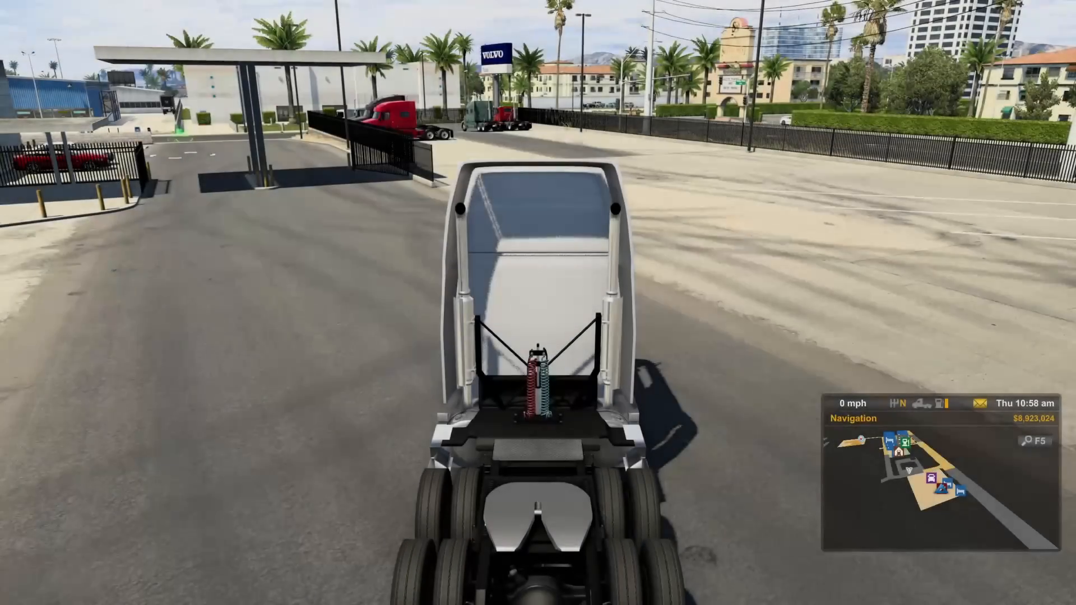